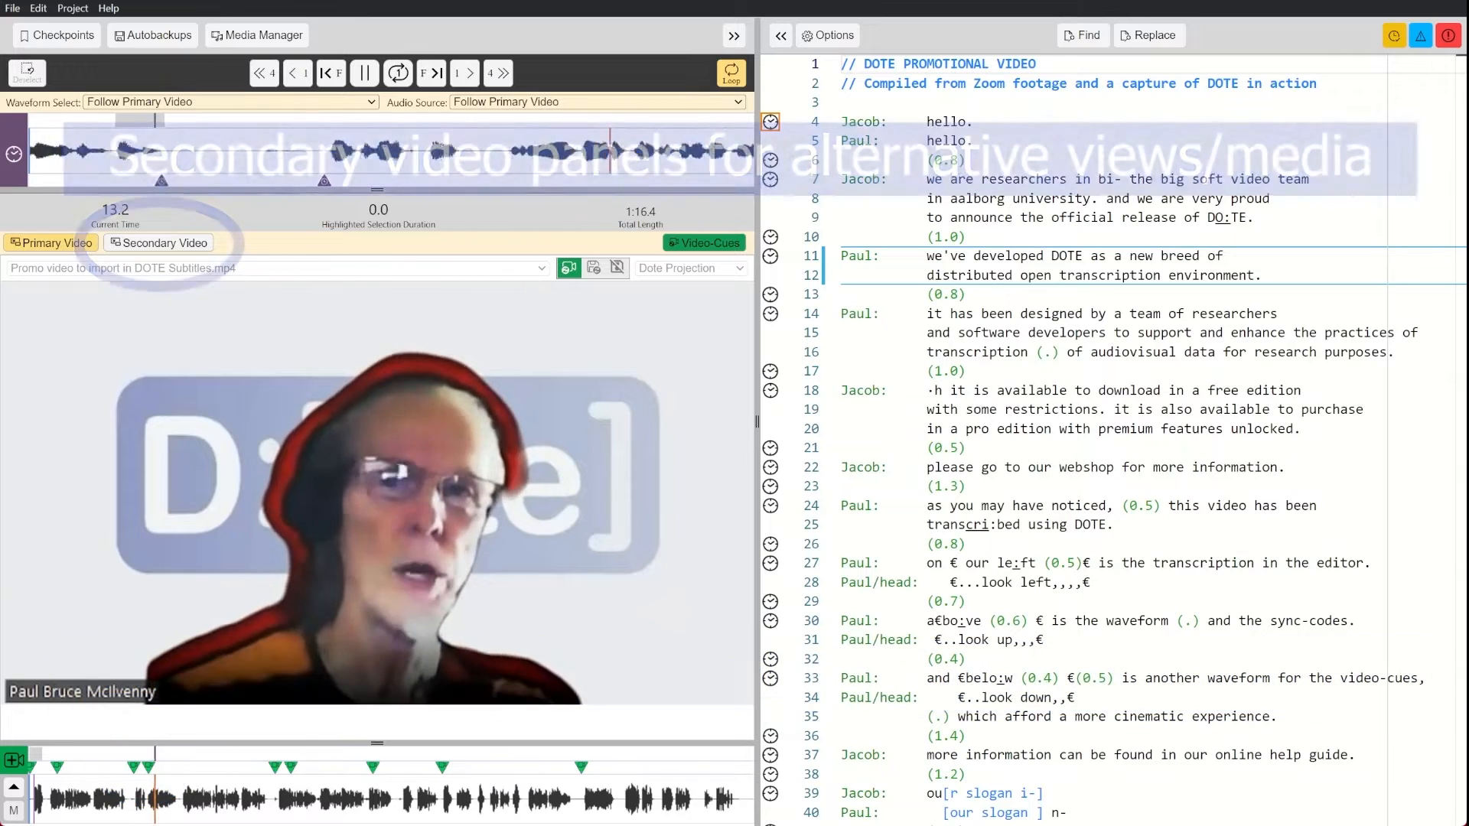
- Turn on the Secondary Video panel to show Jacob's video beneath Paul's
click(158, 243)
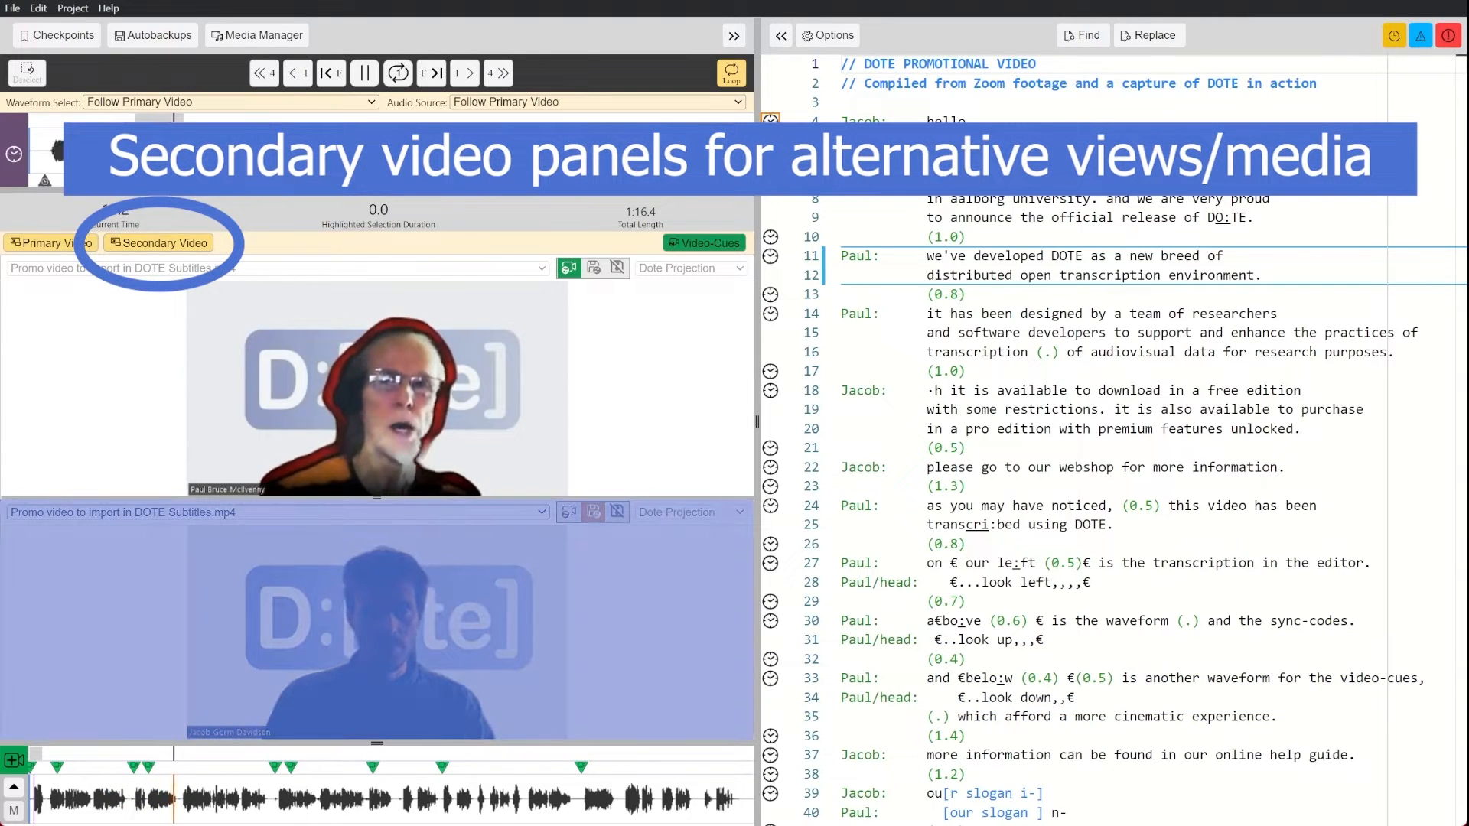